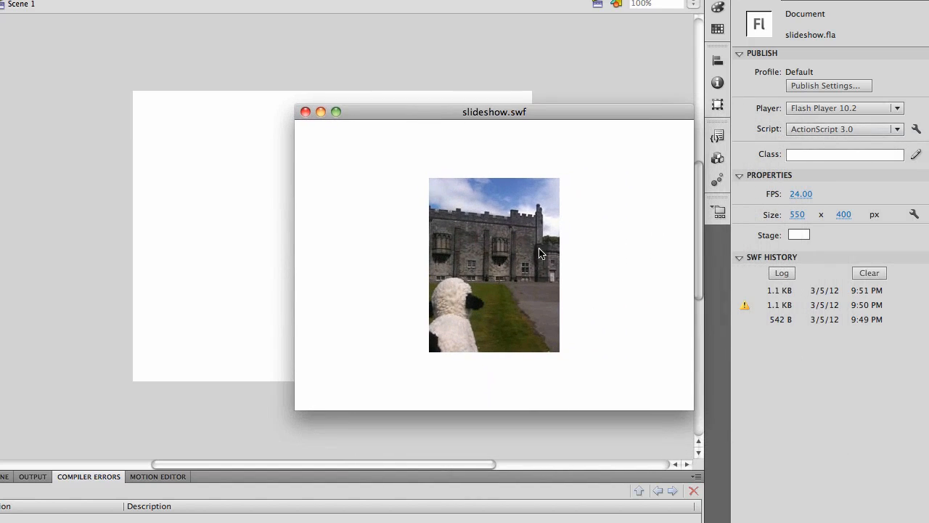
{"action": "mouse_move", "coordinate": [445, 230]}
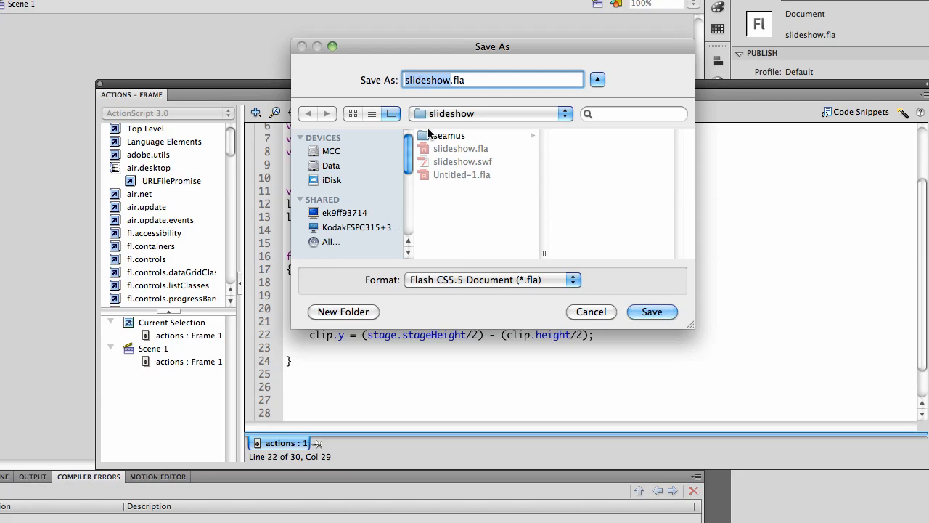
{"action": "mouse_move", "coordinate": [448, 138]}
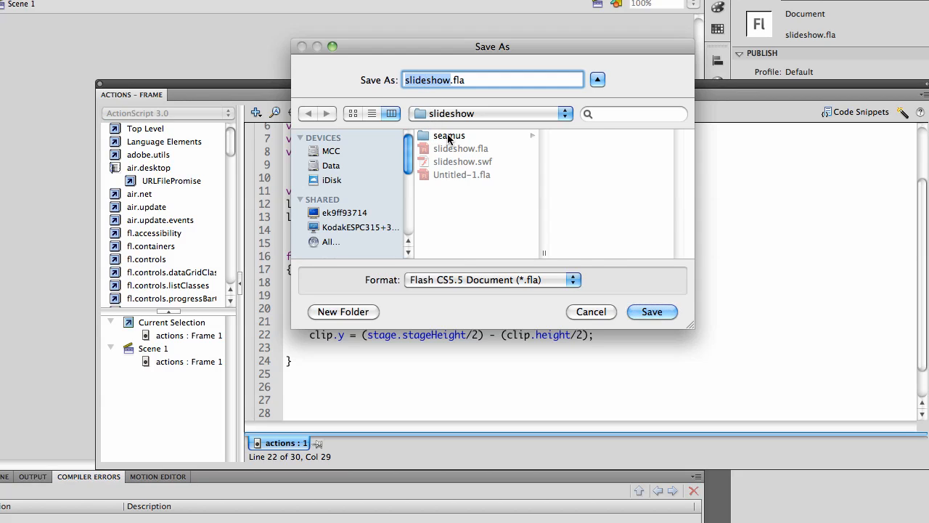
Browse into the seamus folder to reveal its jpg images, then cancel the save without saving
{"action": "double_click", "coordinate": [450, 135]}
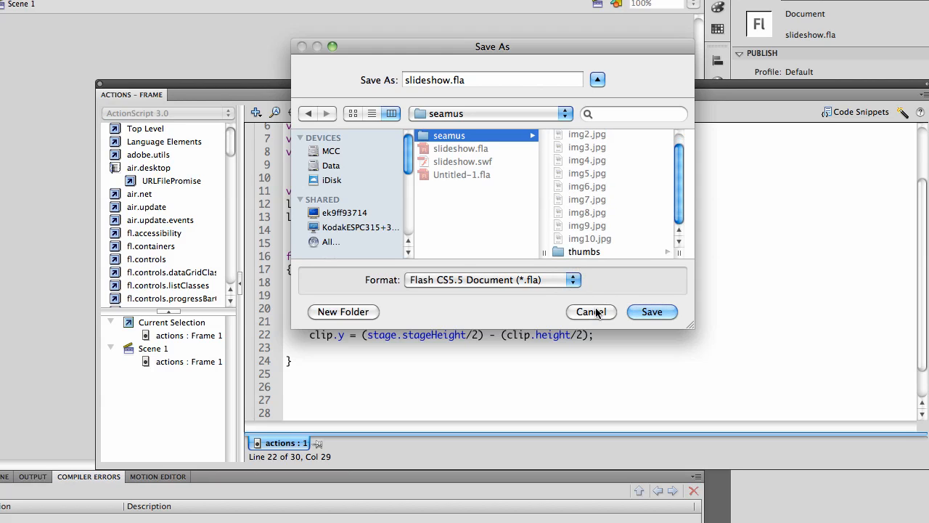
{"action": "left_click", "coordinate": [591, 310]}
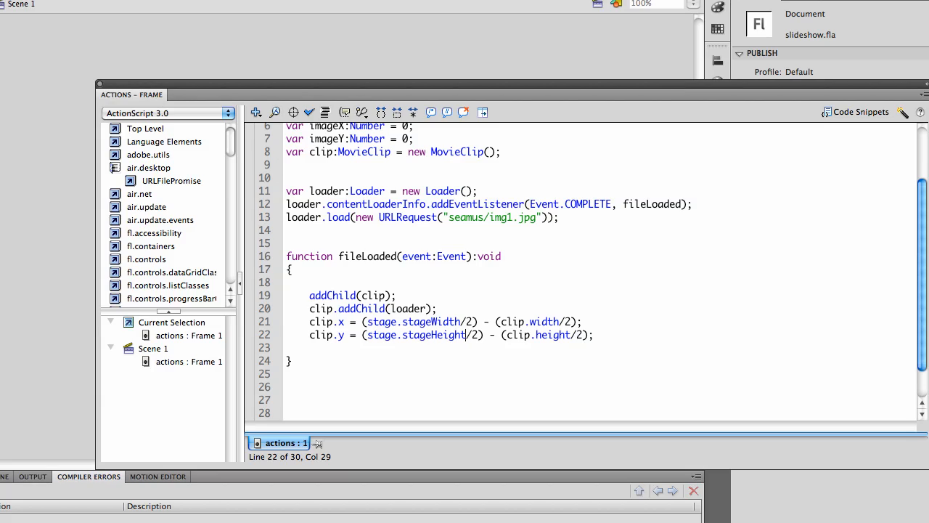